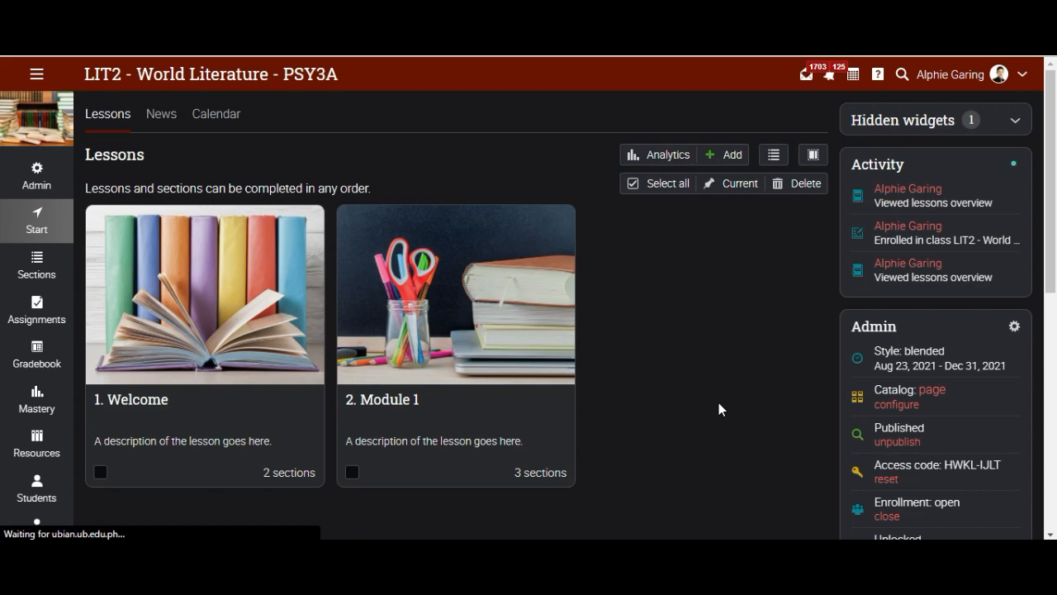
mouse_move(702, 272)
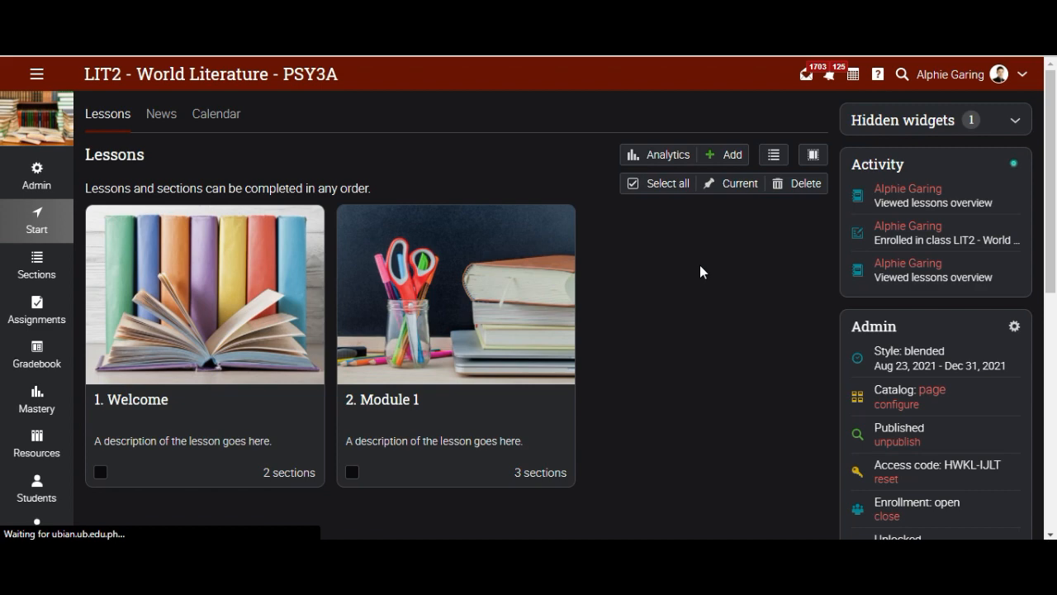
mouse_move(415, 145)
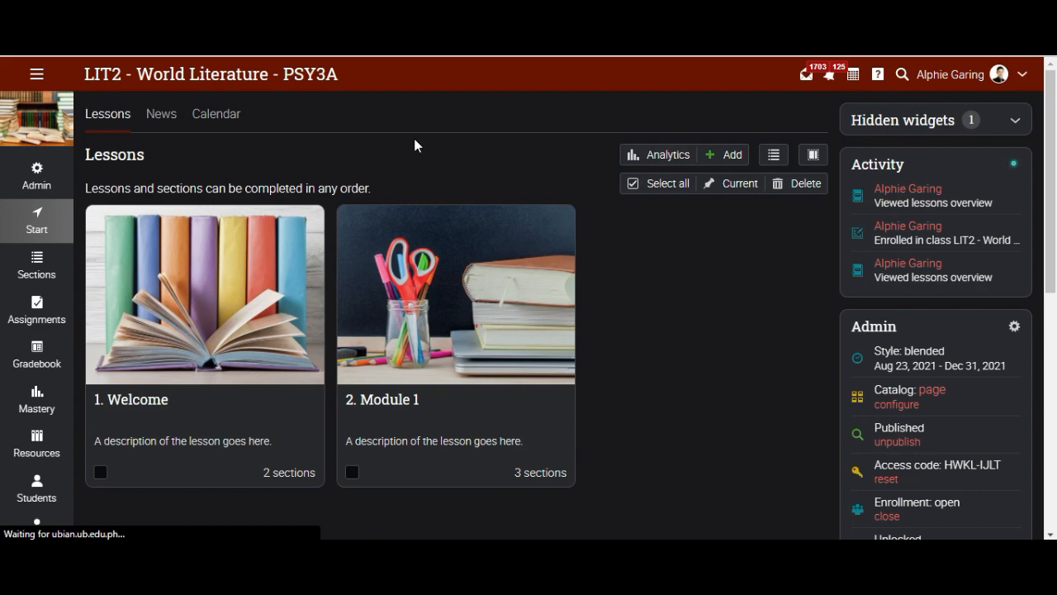
mouse_move(328, 156)
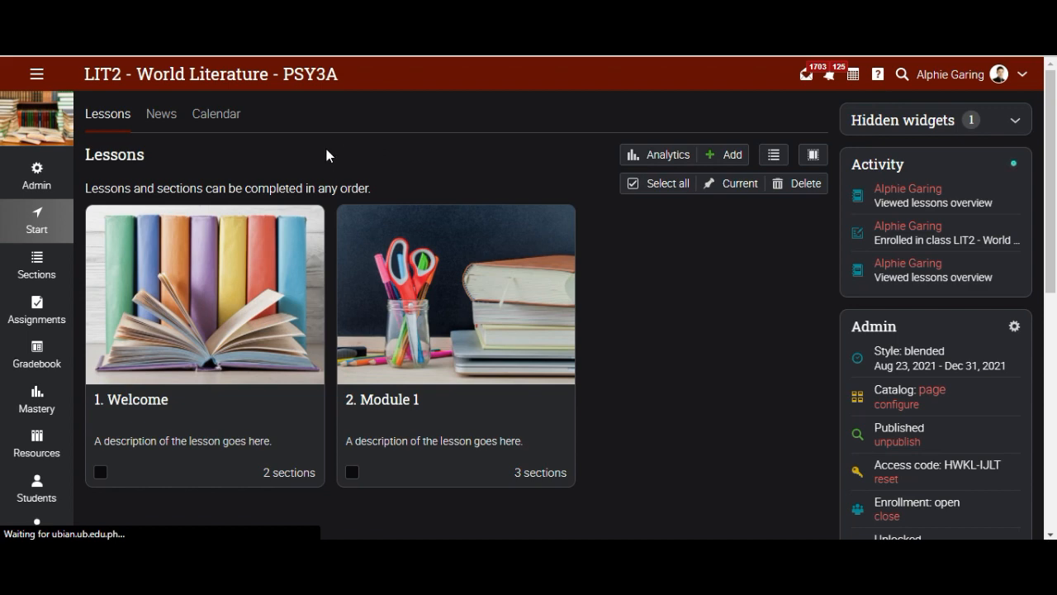
mouse_move(177, 171)
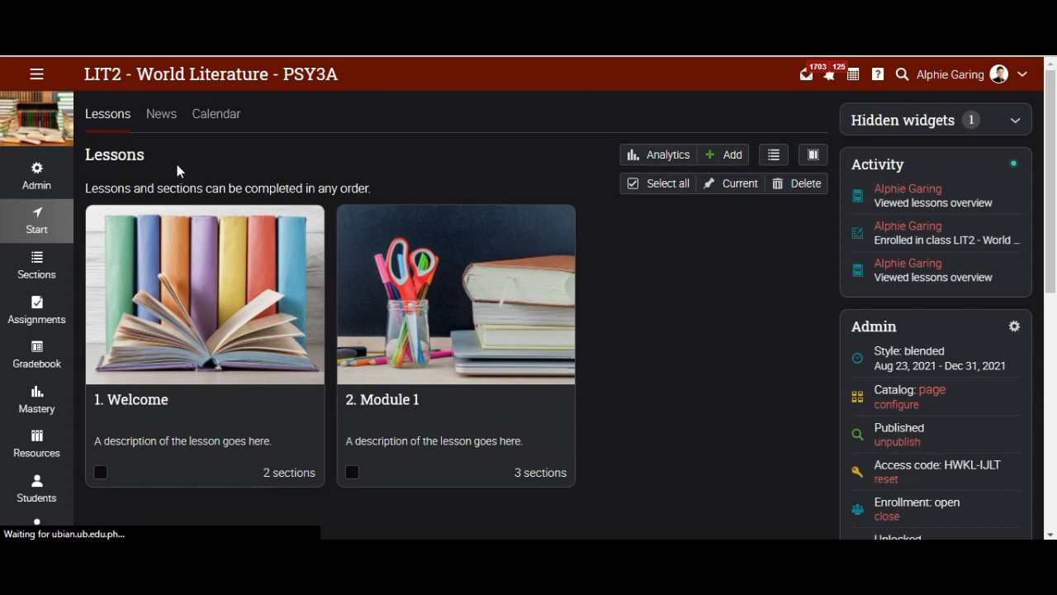
Step: Tick 'Allow students to unenroll' in the LIT2 World Literature enrollment settings
left_click(36, 171)
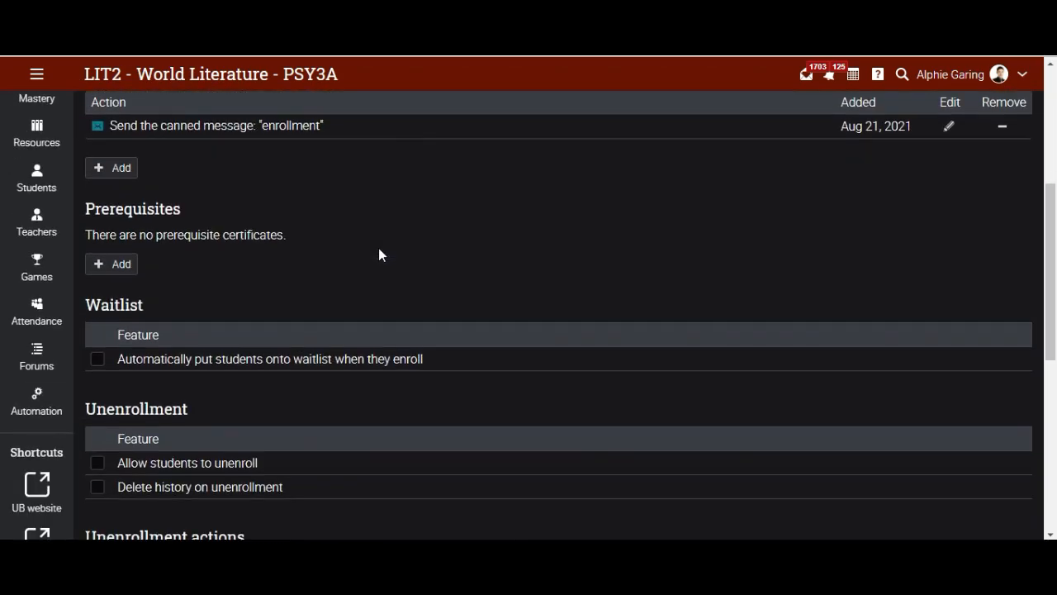
scroll("down", 3)
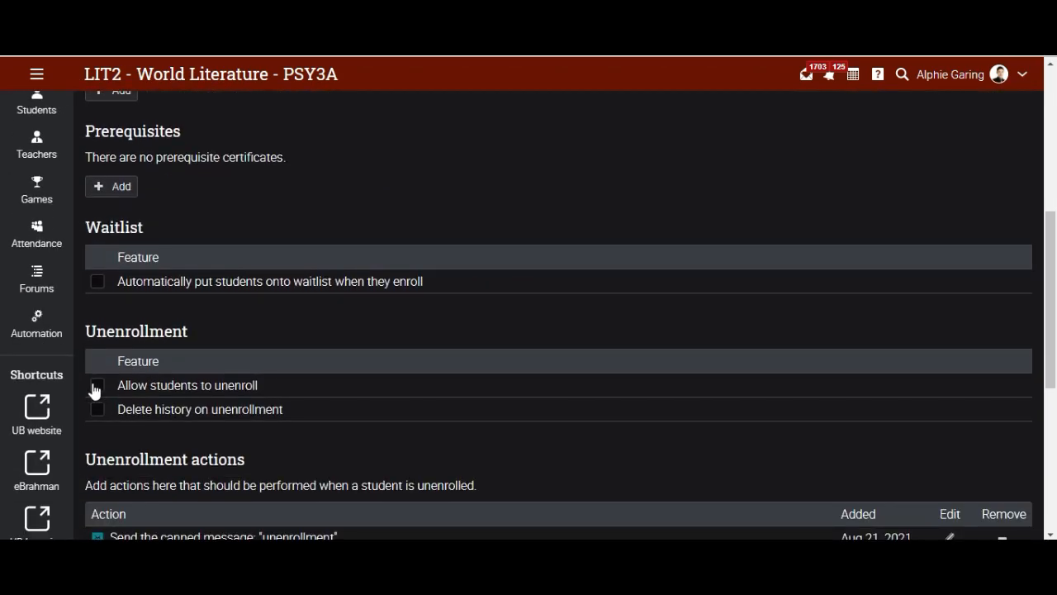
left_click(97, 384)
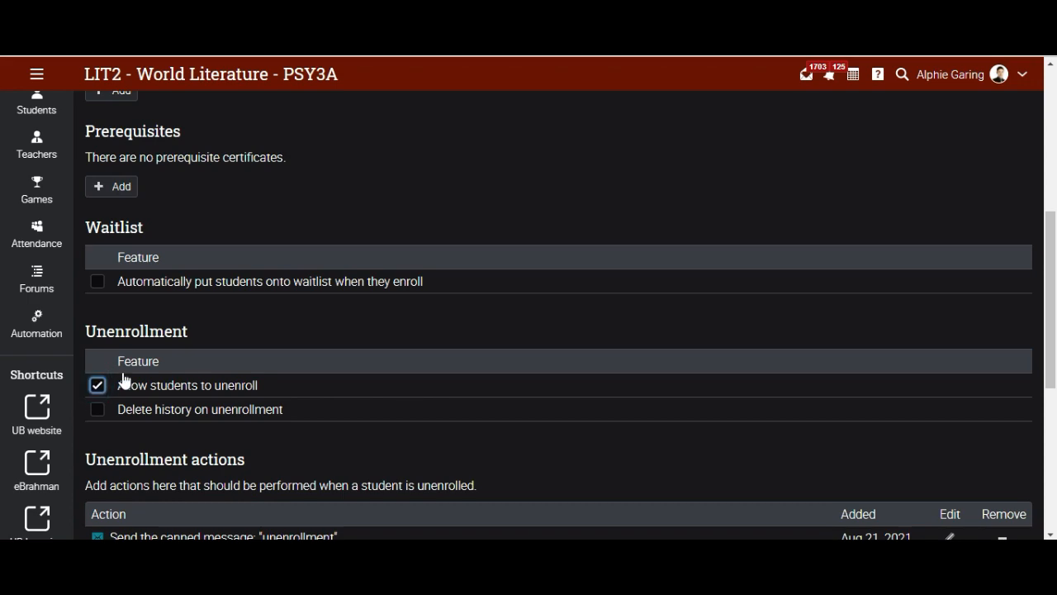
mouse_move(679, 353)
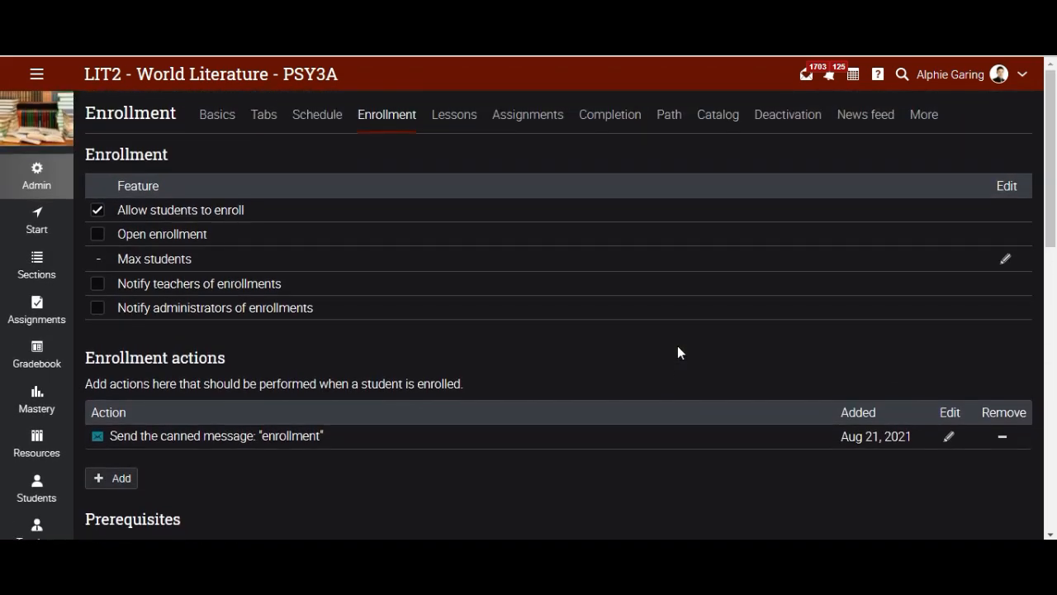
mouse_move(46, 227)
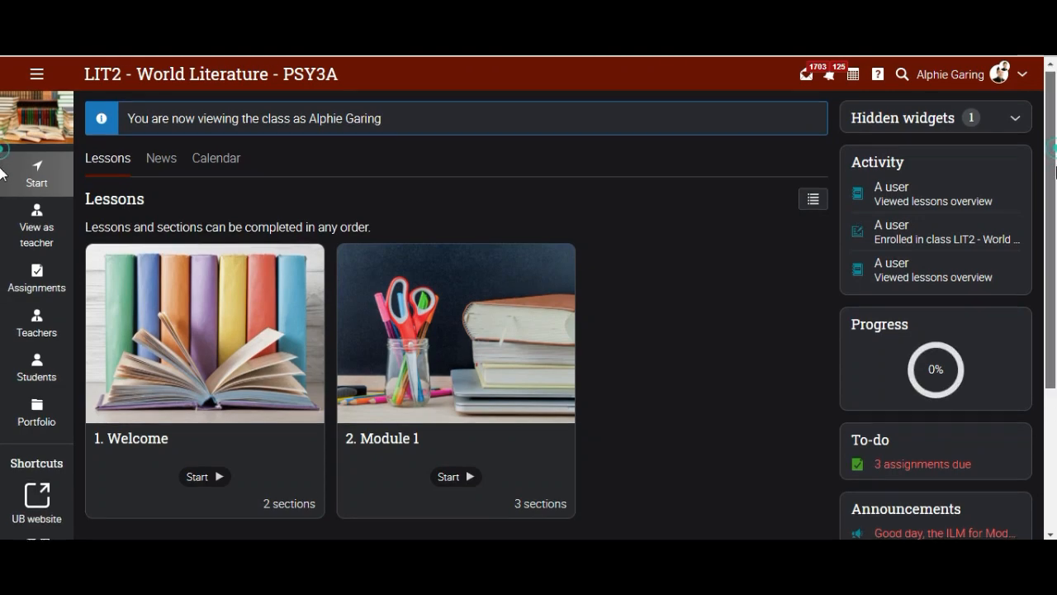
Step: Scroll the student view down to the Status widget to check the unenroll link
scroll("down", 3)
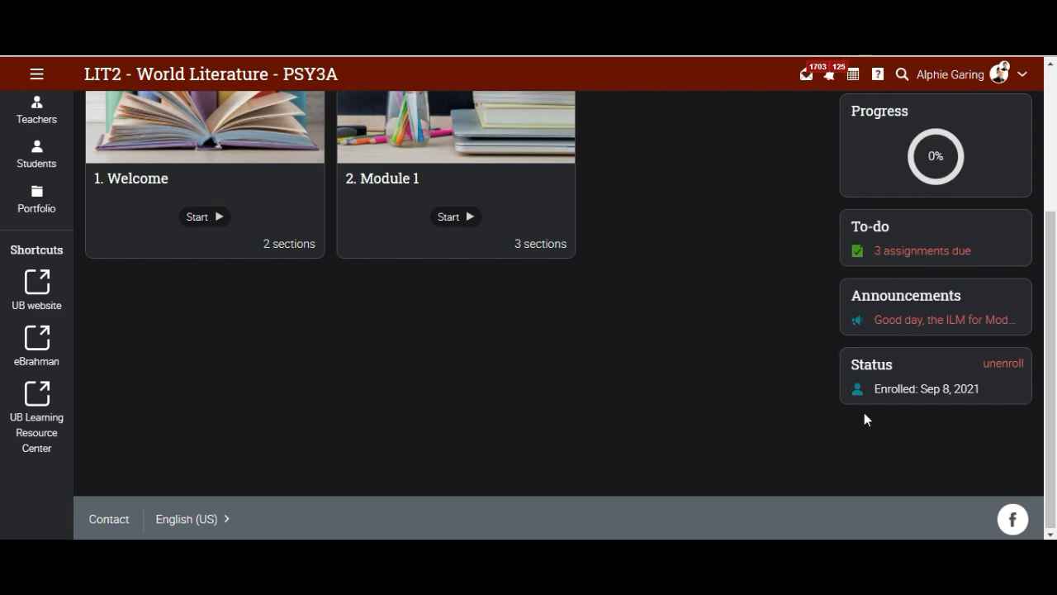
mouse_move(1037, 392)
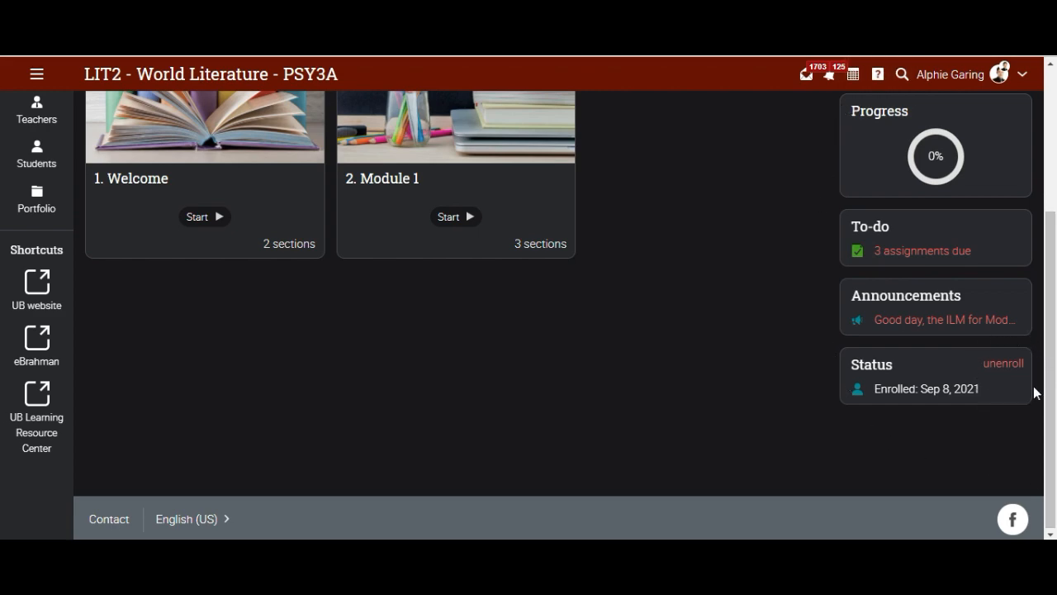
mouse_move(1034, 363)
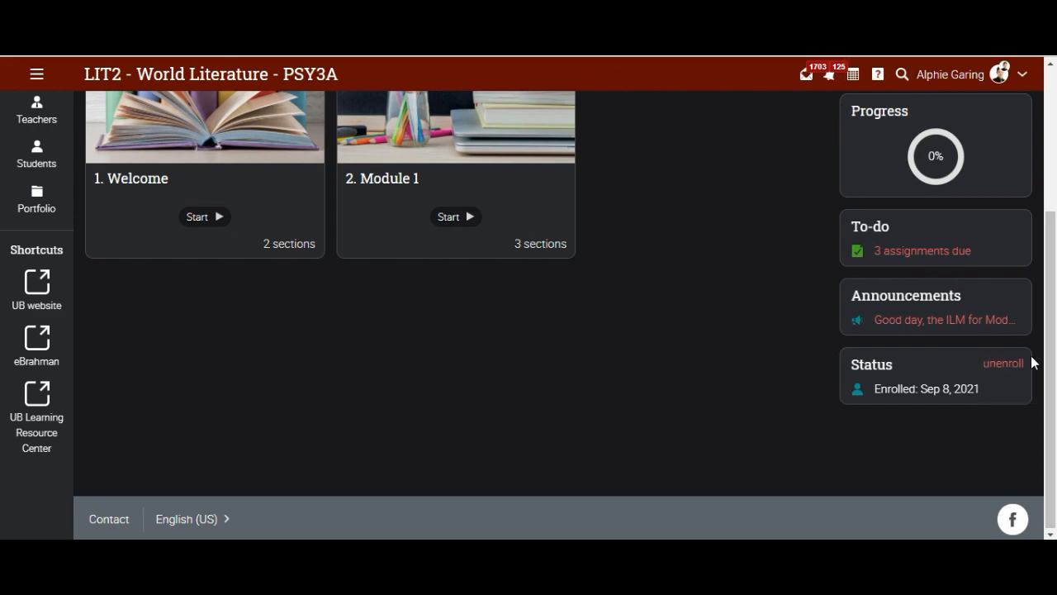
mouse_move(1030, 355)
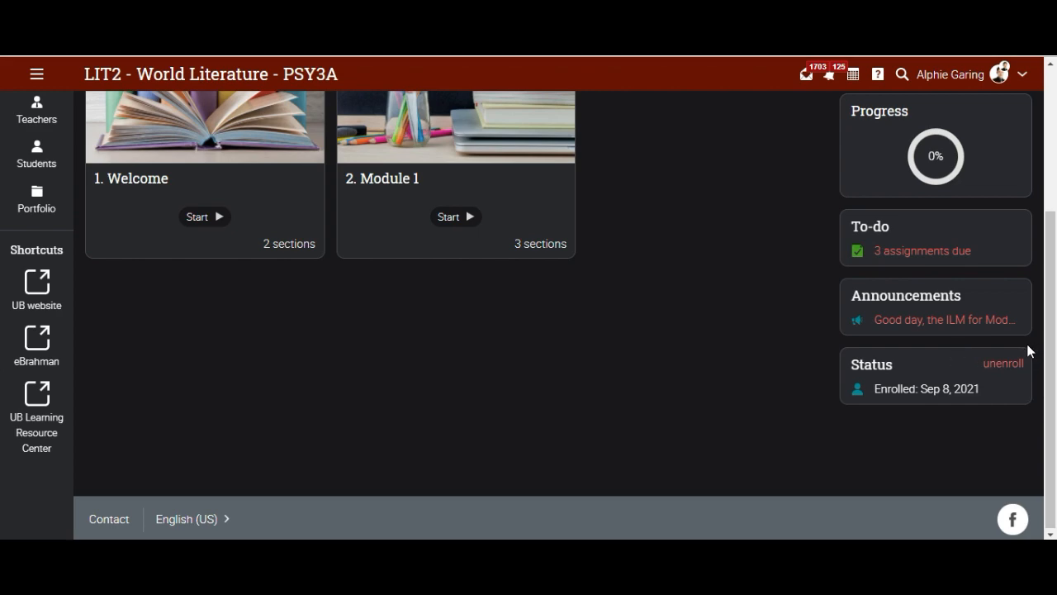
mouse_move(827, 349)
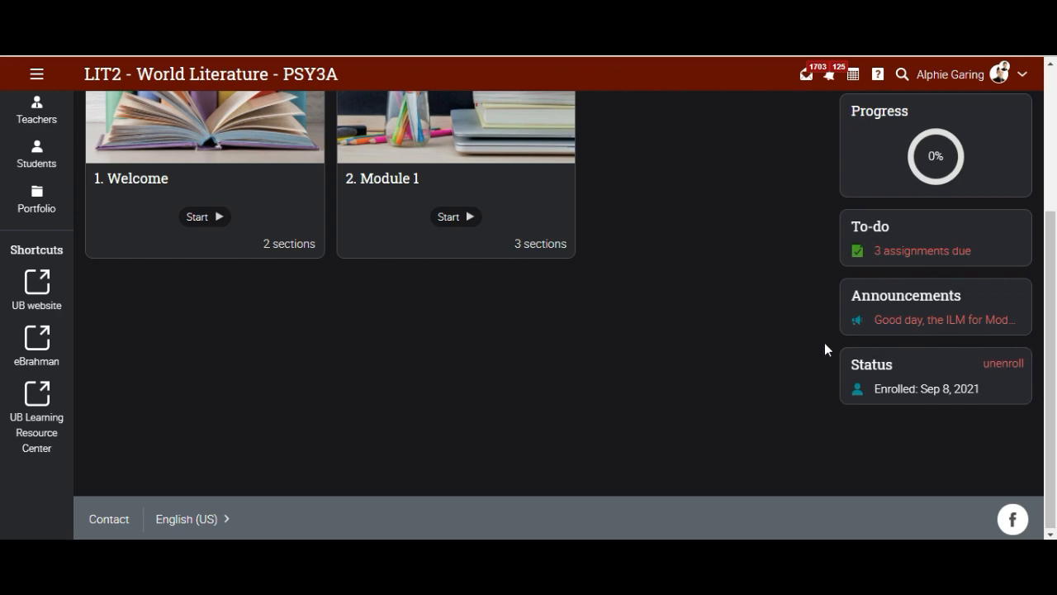
mouse_move(892, 353)
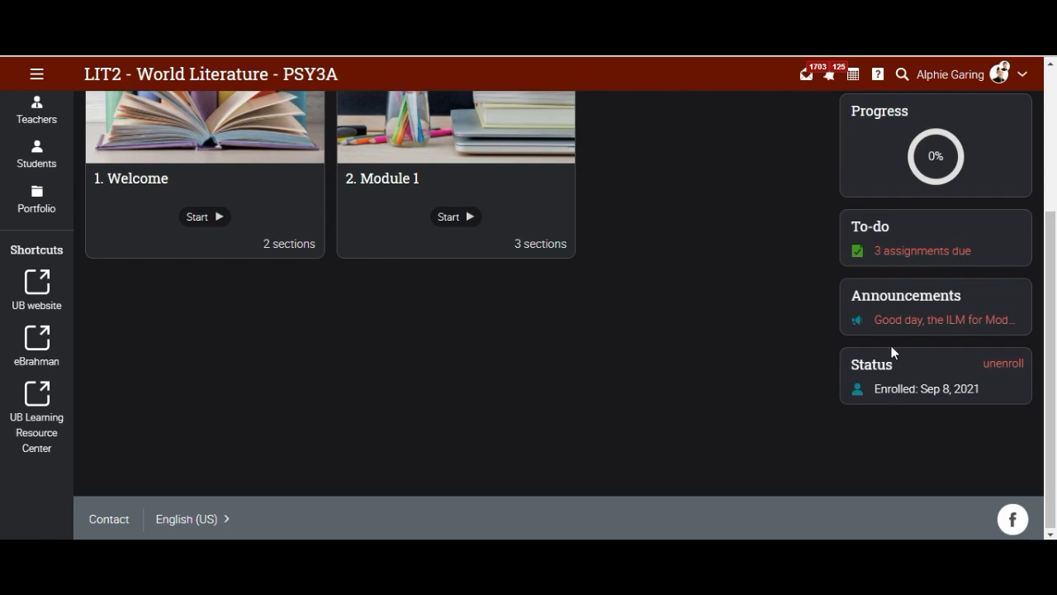